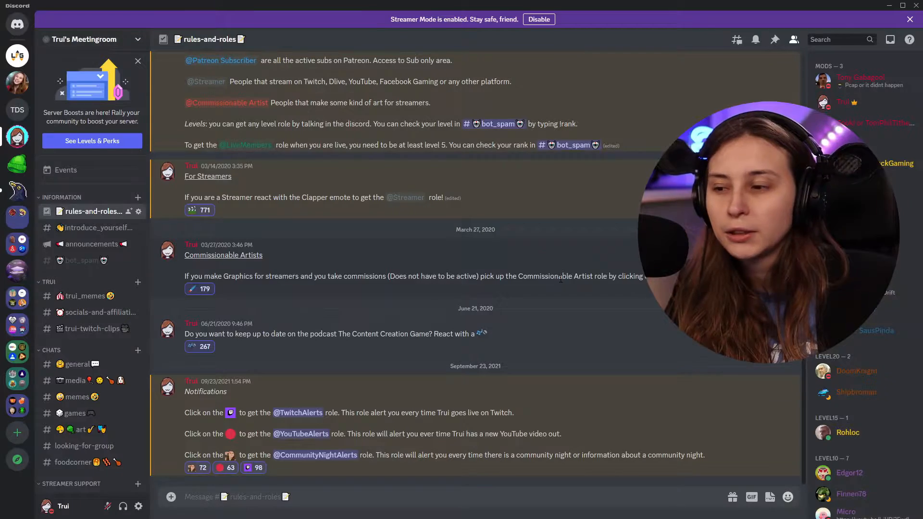
# View your own profile card, which shows only the streamer-mode-enabled notice
pyautogui.click(167, 386)
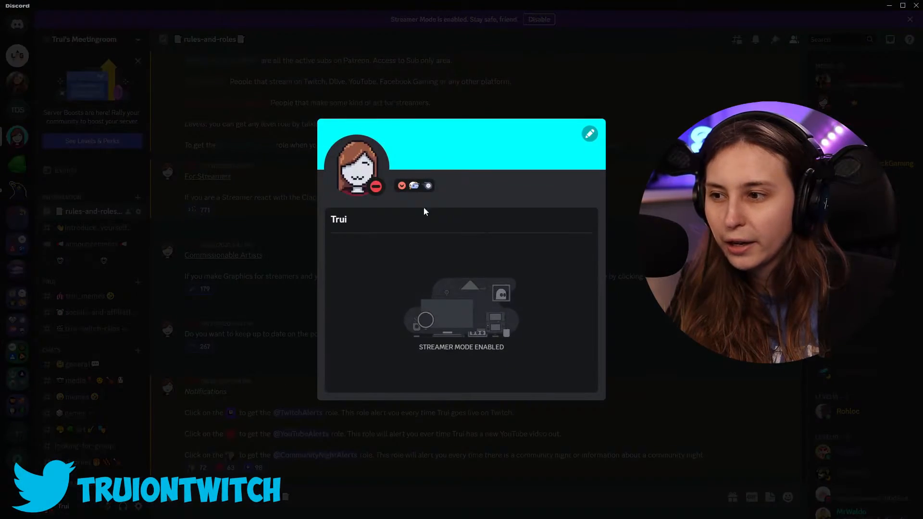
pyautogui.moveTo(491, 357)
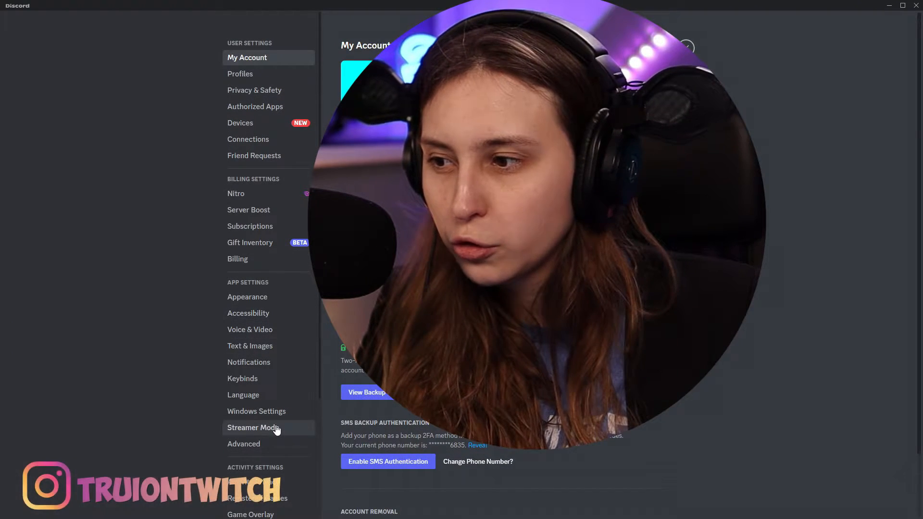
# Show the Streamer Mode settings with Enable Streamer Mode kept on
pyautogui.click(253, 427)
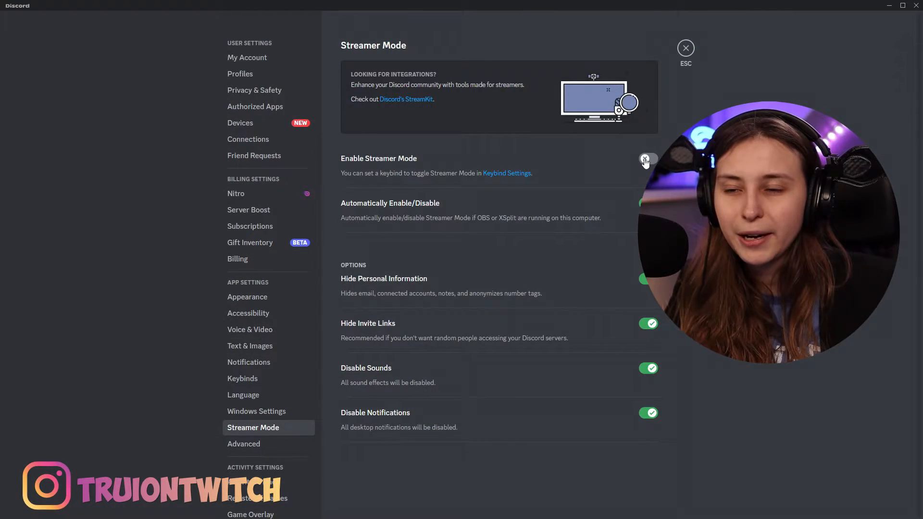
pyautogui.click(647, 160)
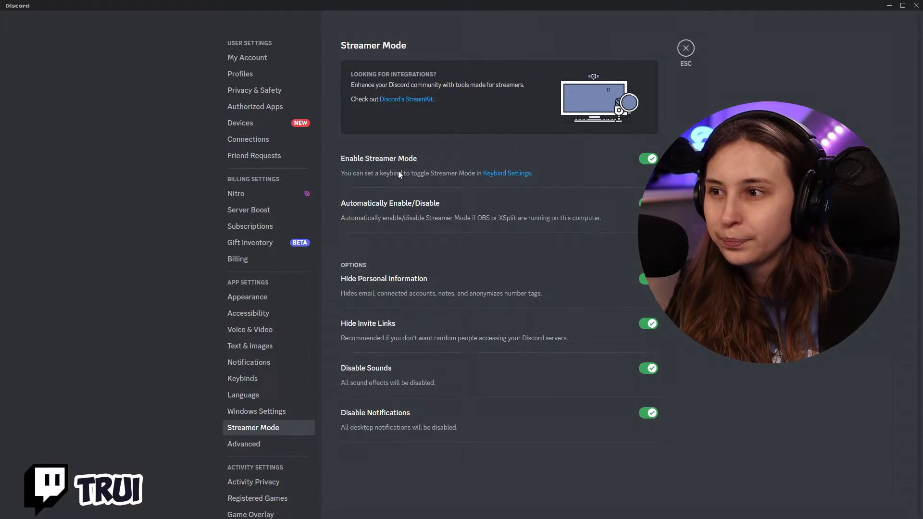
pyautogui.moveTo(461, 232)
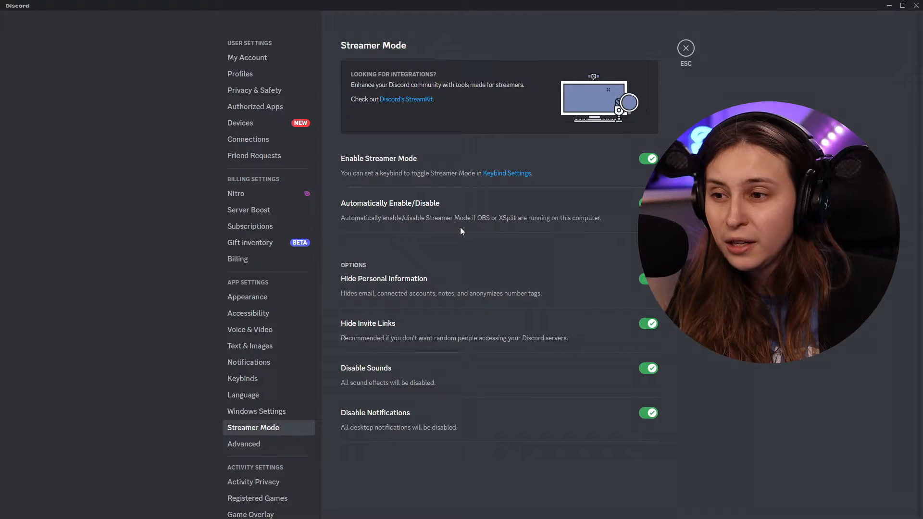
pyautogui.moveTo(536, 202)
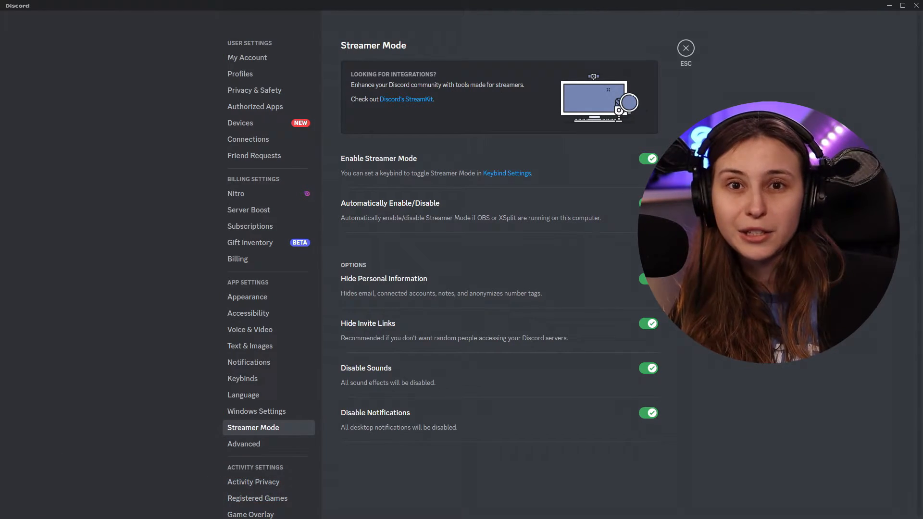
pyautogui.moveTo(380, 302)
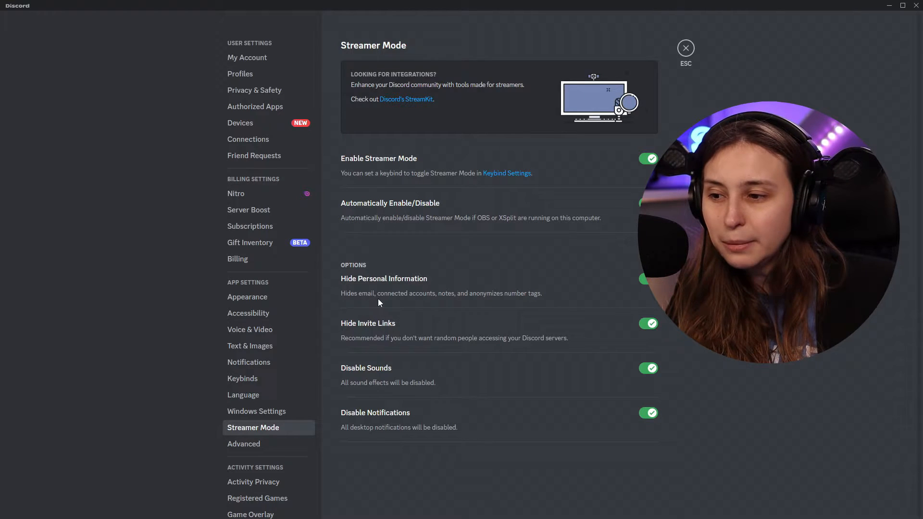
pyautogui.moveTo(482, 306)
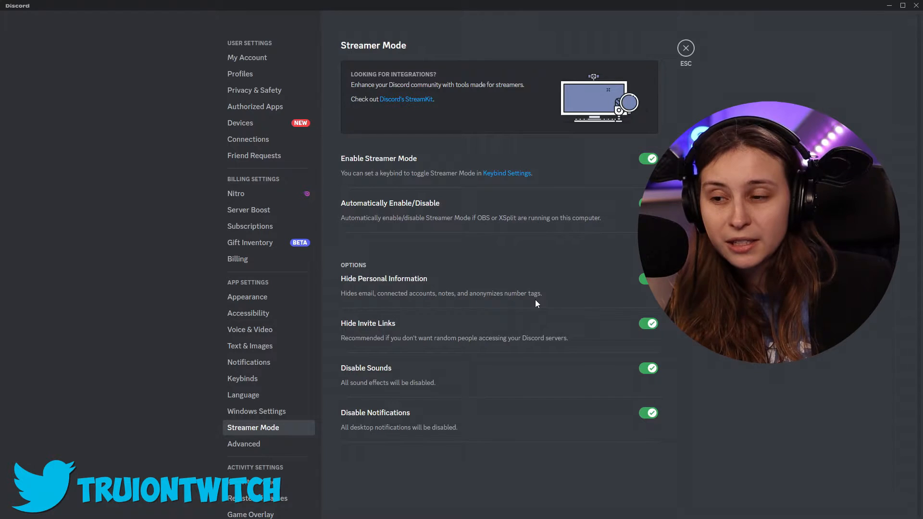
pyautogui.moveTo(377, 305)
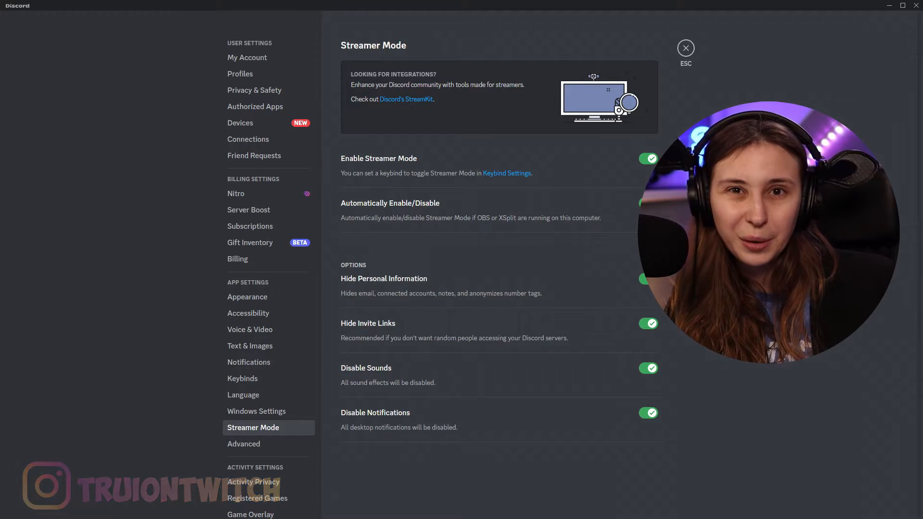
pyautogui.moveTo(399, 367)
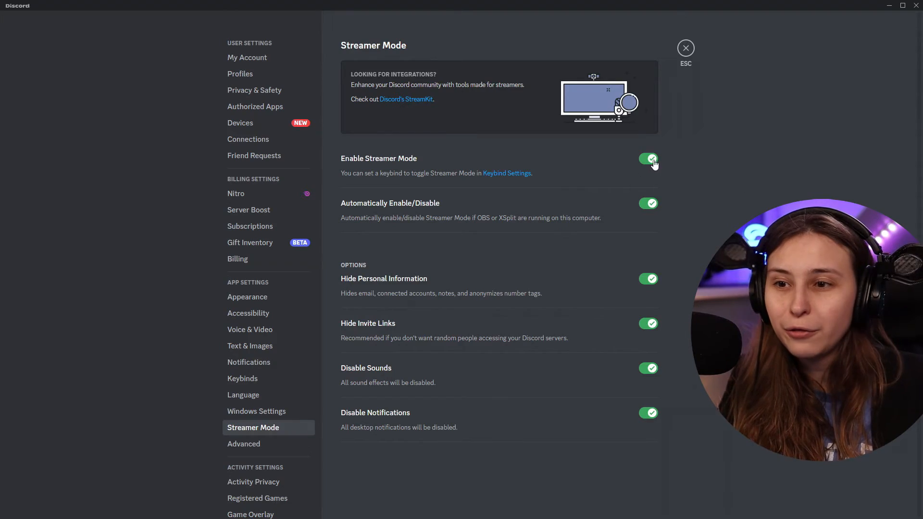
# Switch Streamer Mode off and exit settings back to the rules-and-roles channel
pyautogui.click(648, 159)
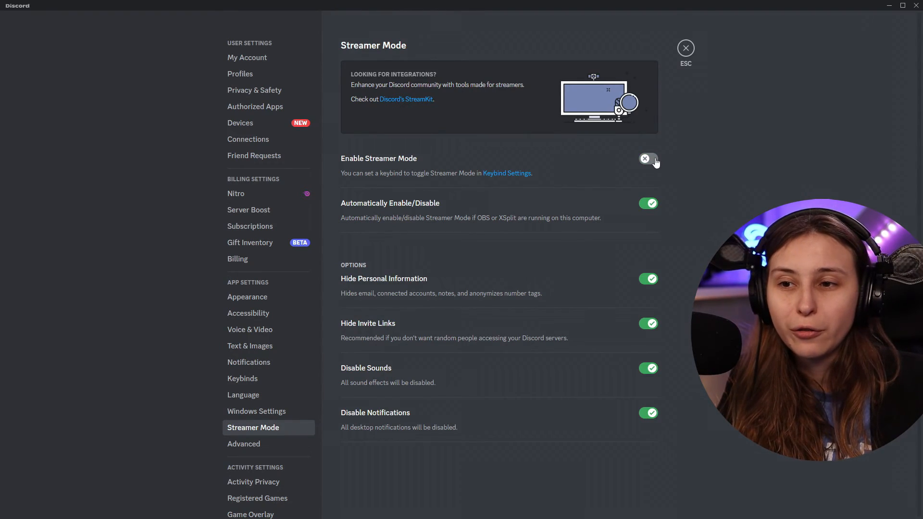
pyautogui.click(685, 48)
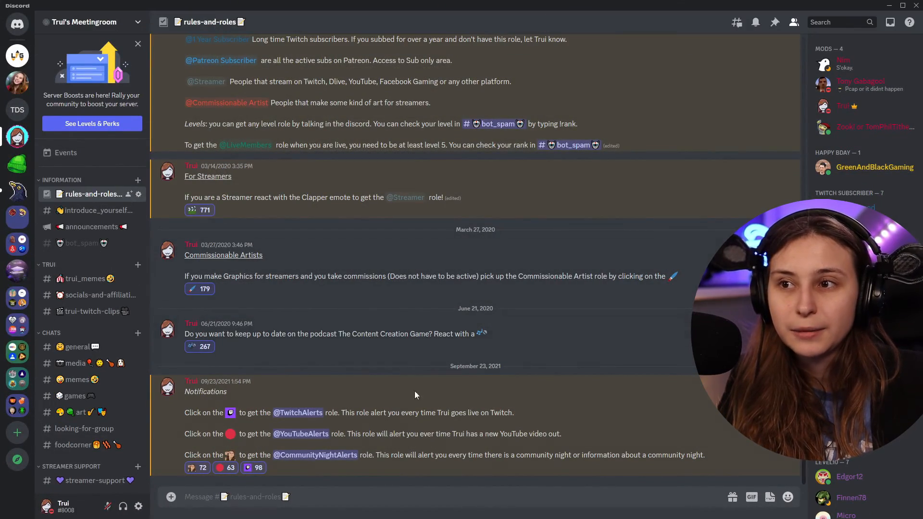